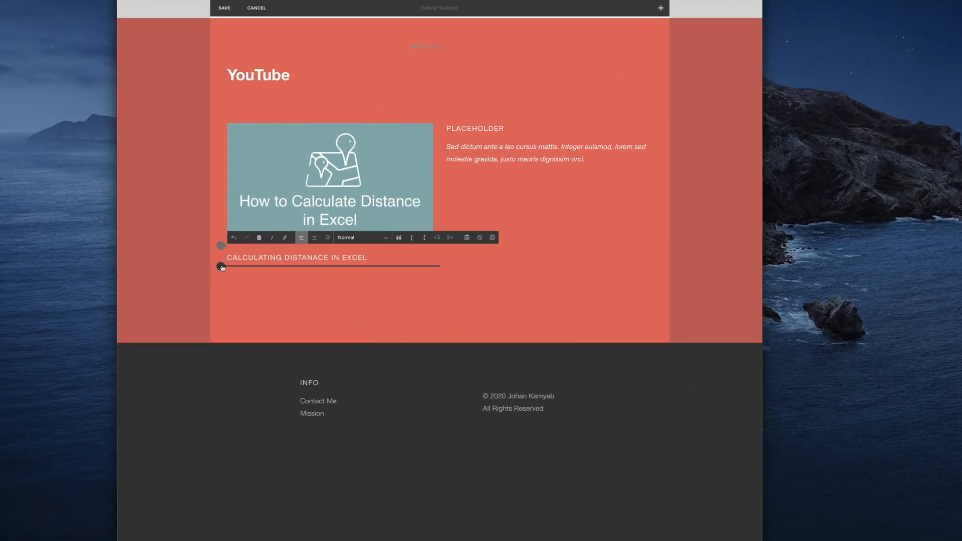
# - Insert a text block reading 'Testing' below the Excel heading and select the word
pyautogui.click(221, 266)
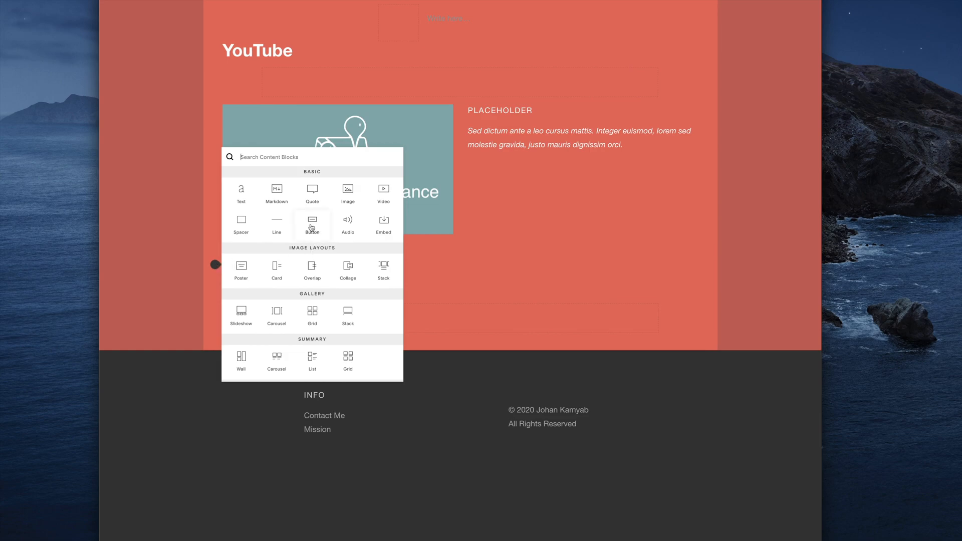
pyautogui.click(313, 223)
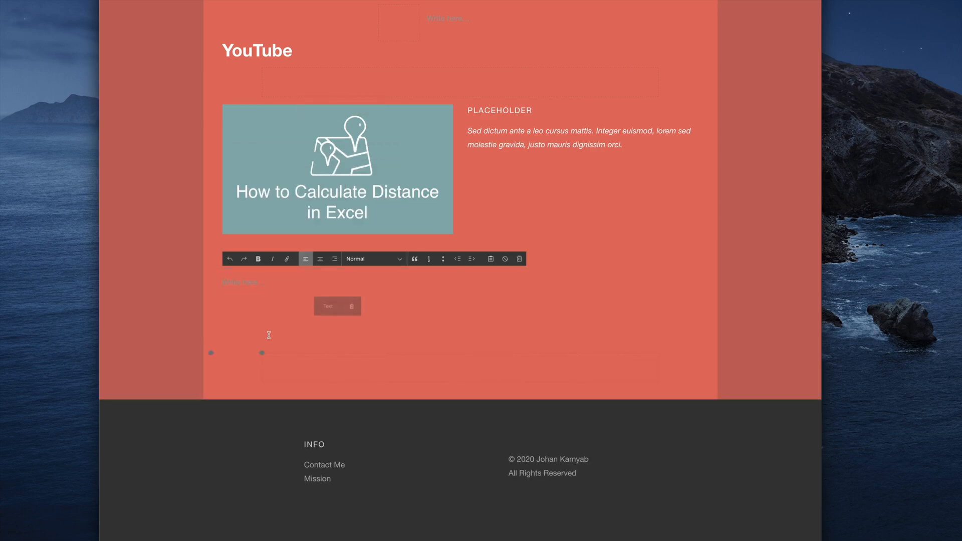
pyautogui.write('Test')
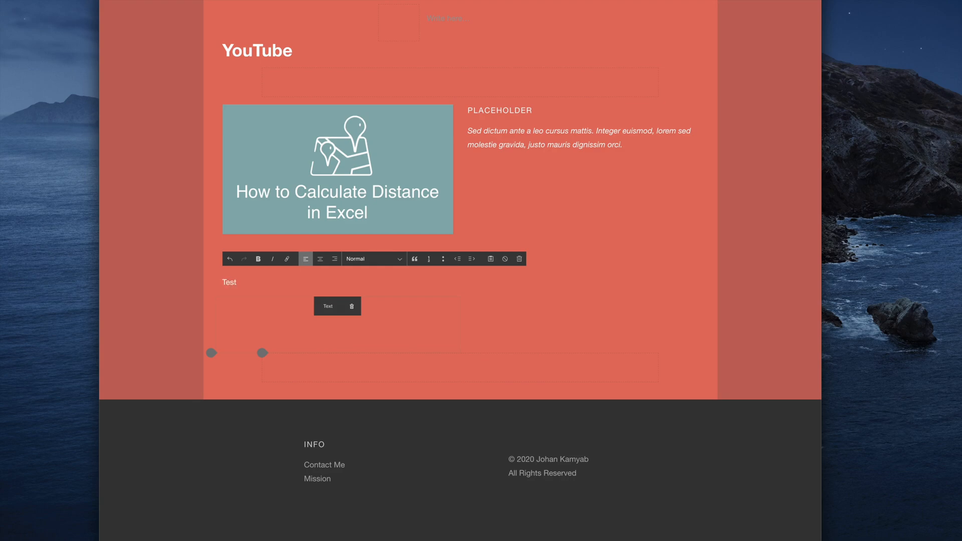
pyautogui.write('ing')
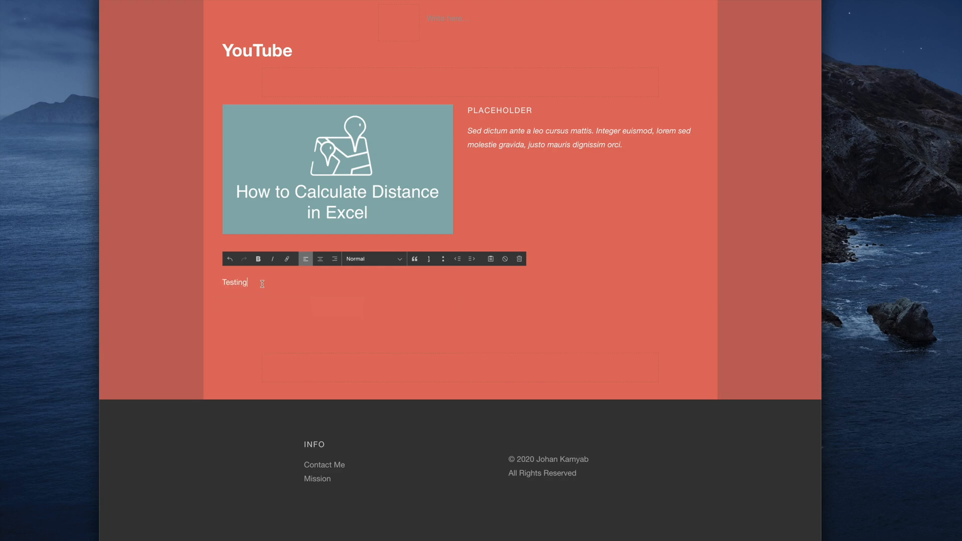
pyautogui.doubleClick(234, 283)
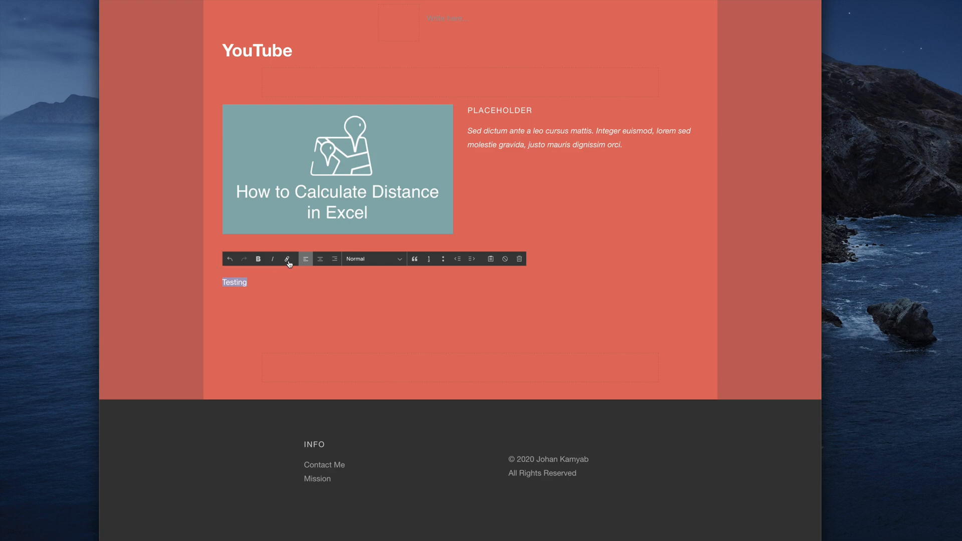
# - Start a link on 'Testing' and bring up its detailed Link Editor
pyautogui.click(288, 258)
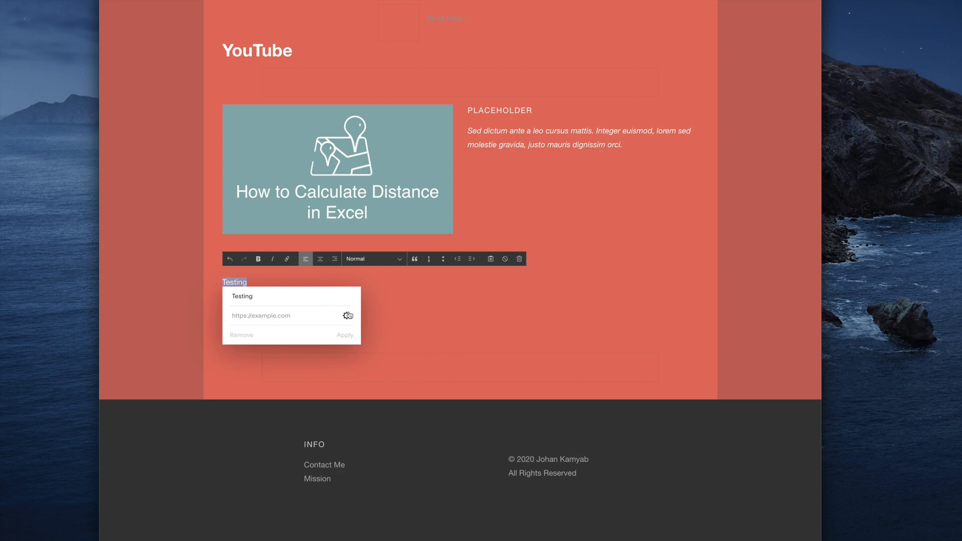
pyautogui.click(346, 316)
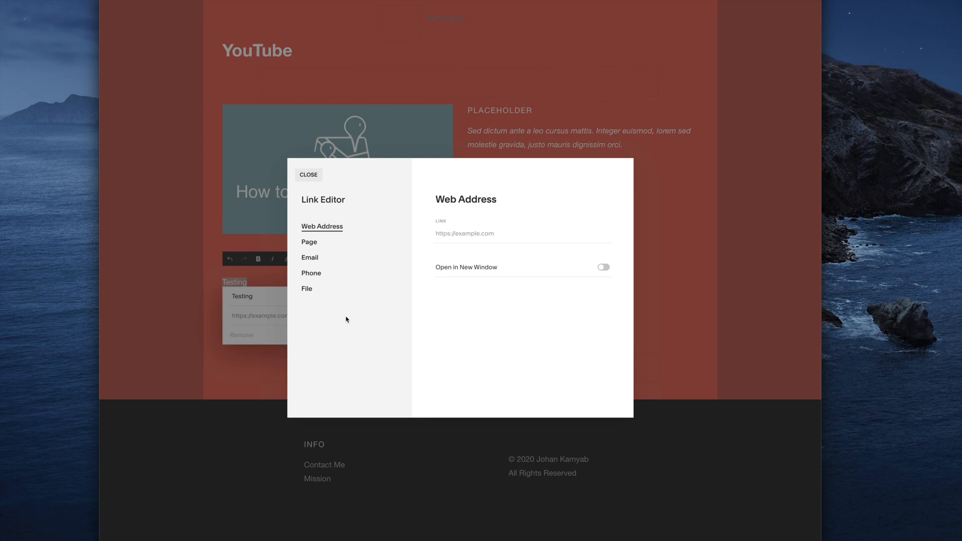
pyautogui.moveTo(307, 288)
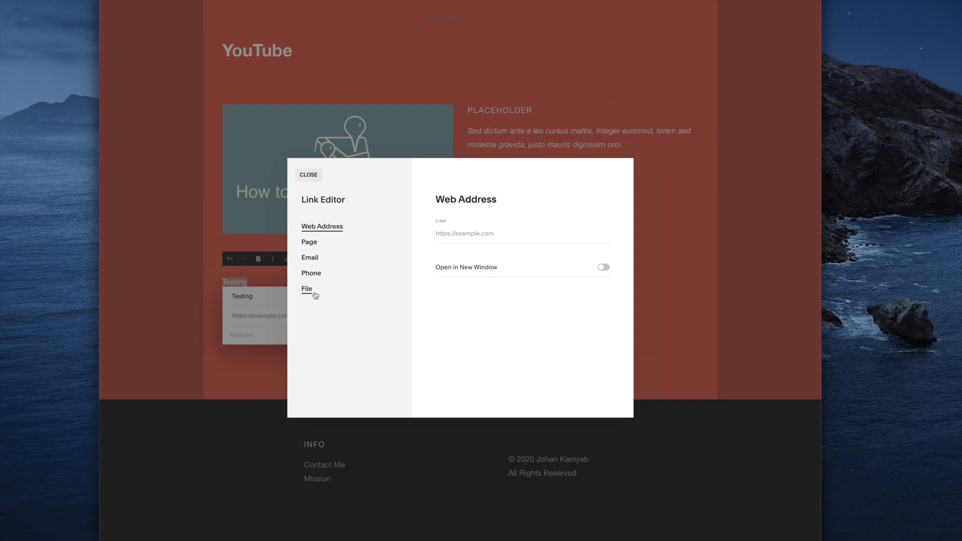
# - Switch the link to File and upload Distance Calculator.xlsx
pyautogui.click(307, 288)
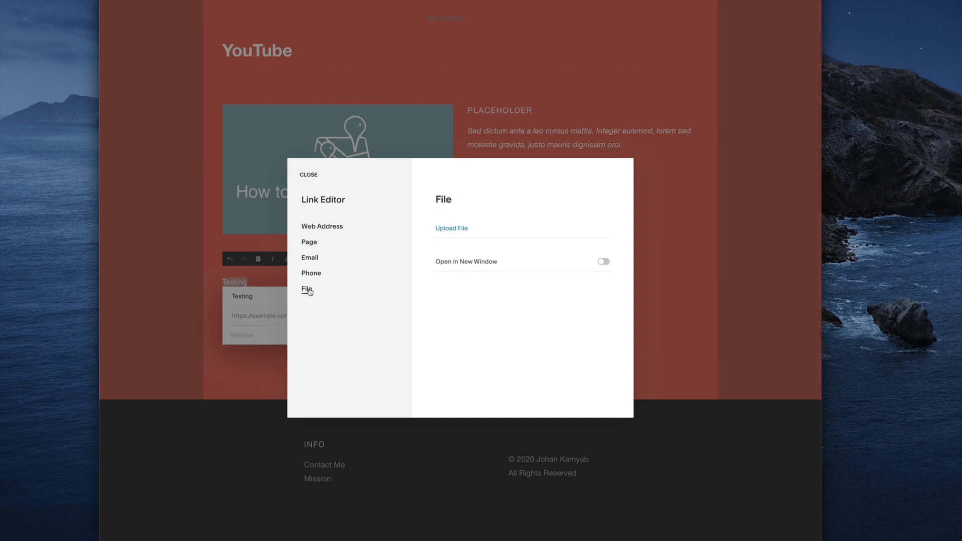
pyautogui.moveTo(446, 227)
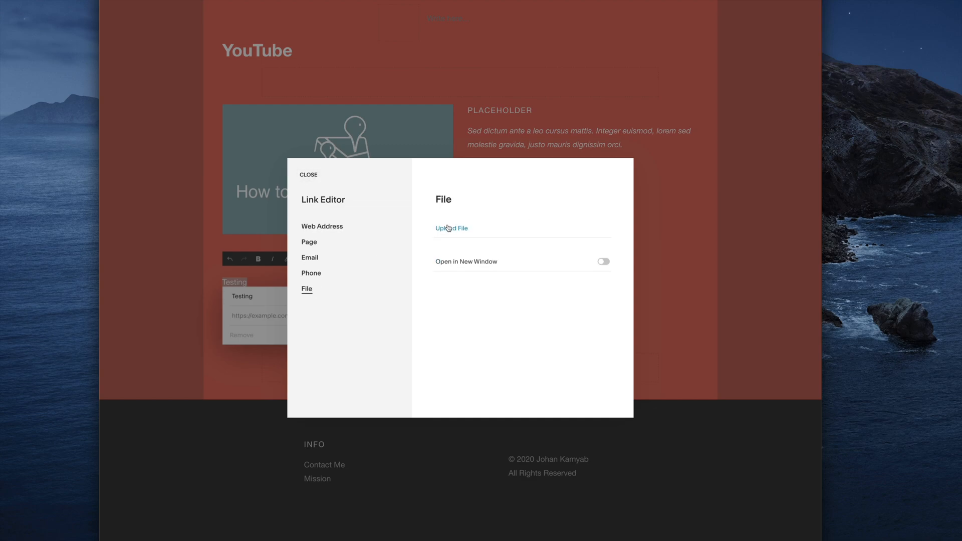
pyautogui.click(451, 229)
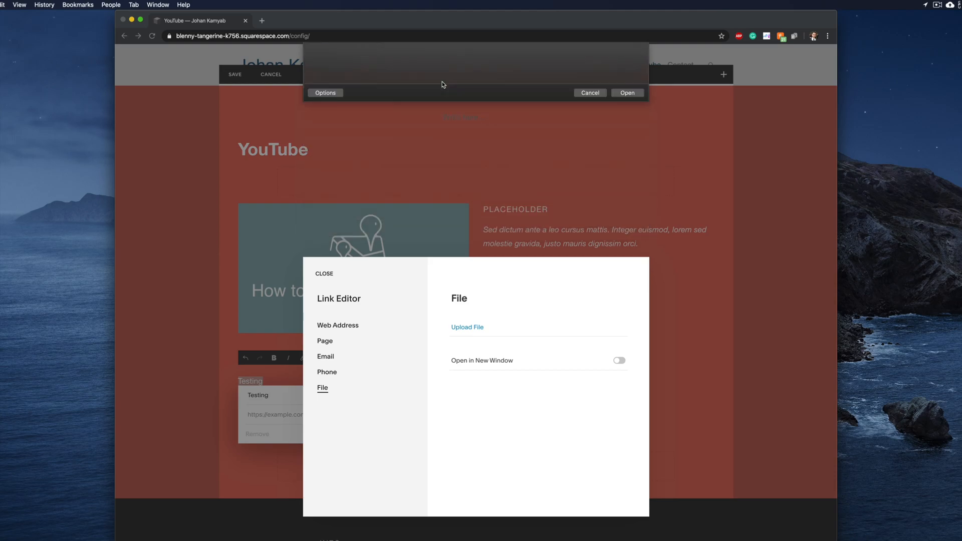
pyautogui.click(626, 92)
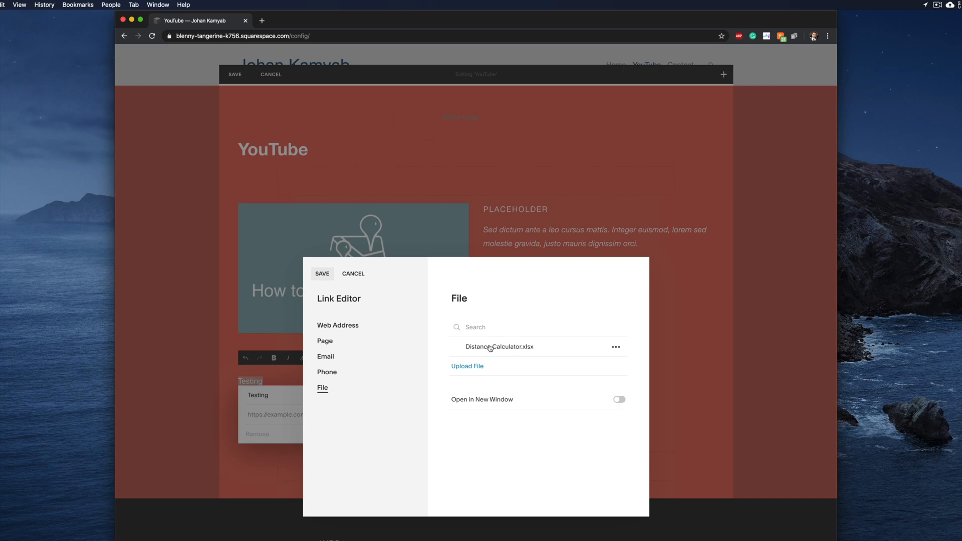
# - Check Distance Calculator.xlsx as the link target for 'Testing'
pyautogui.click(499, 347)
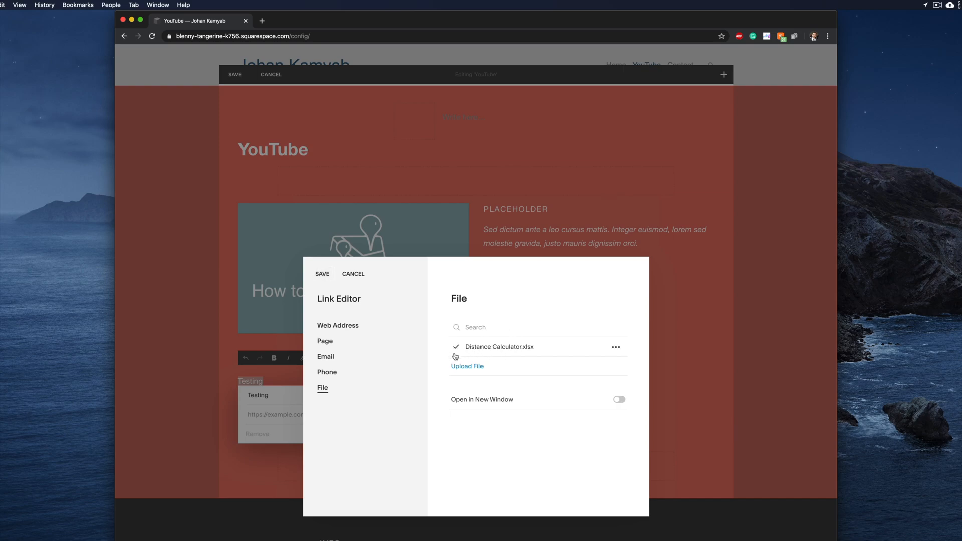
pyautogui.moveTo(416, 358)
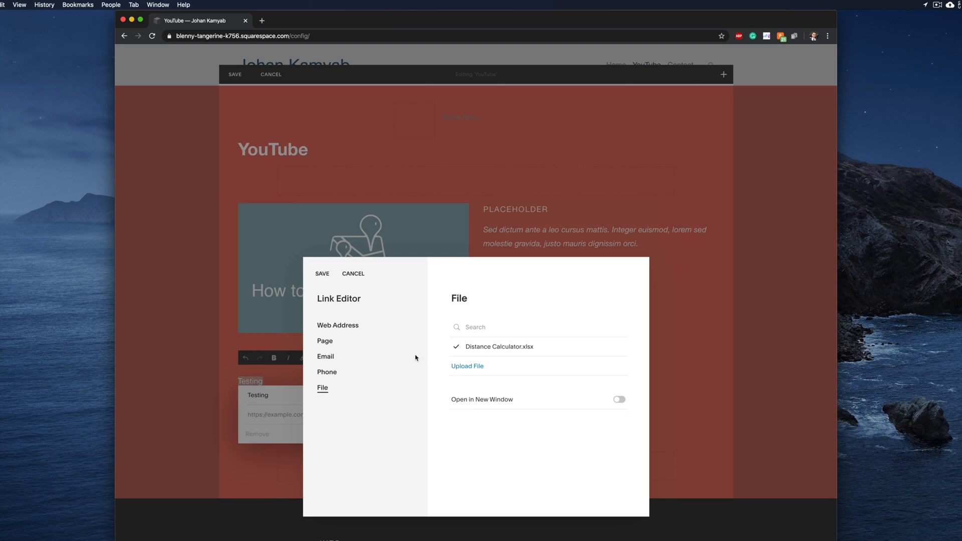
pyautogui.moveTo(360, 307)
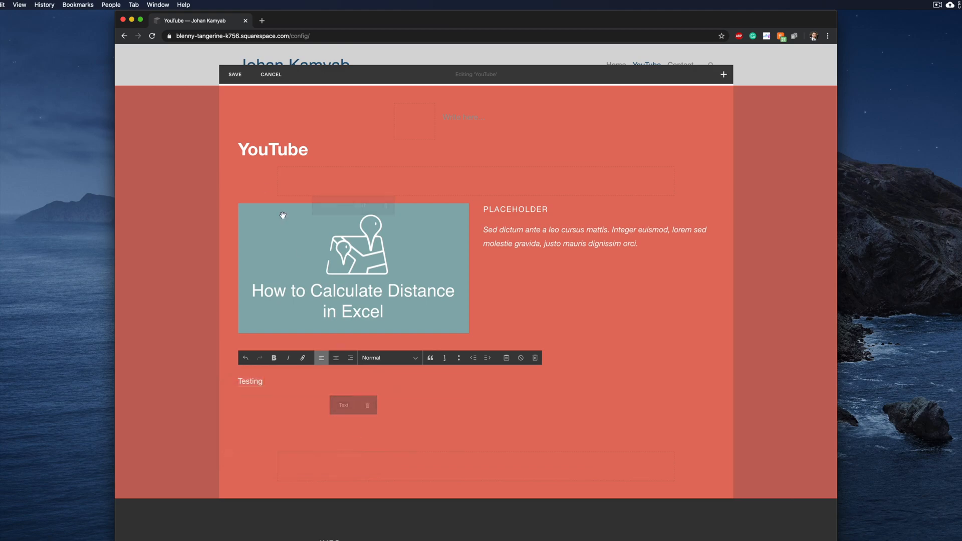
# - Save the YouTube page with the 'Testing' file link and return to the dashboard
pyautogui.click(235, 75)
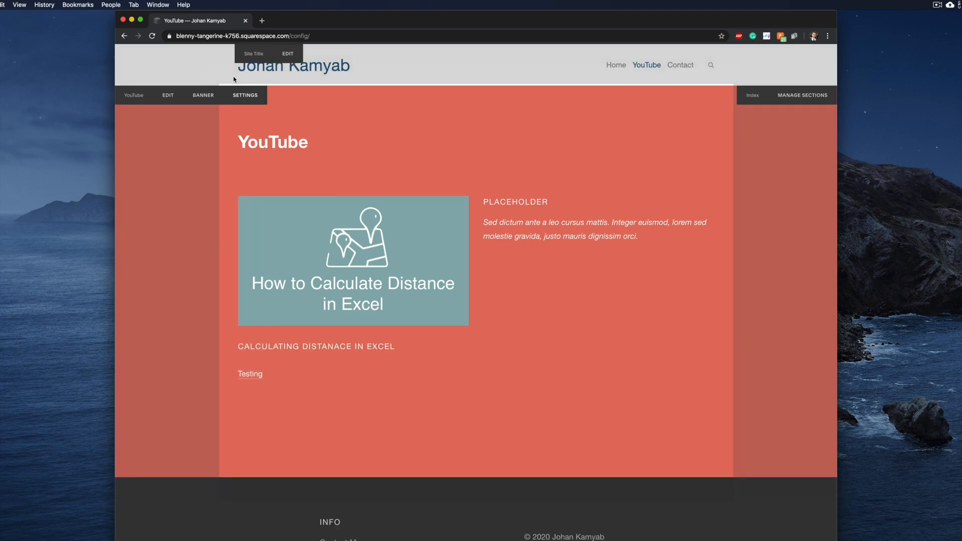
pyautogui.click(135, 63)
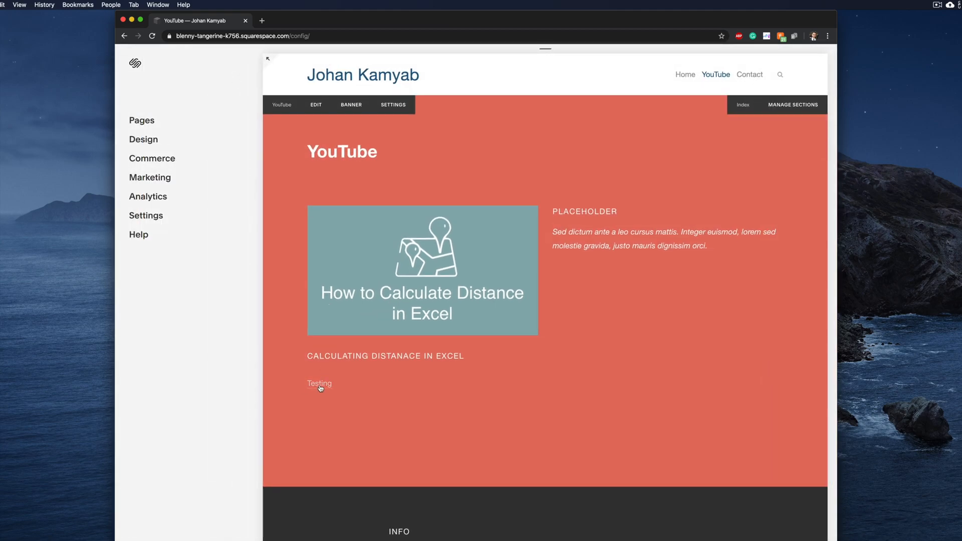